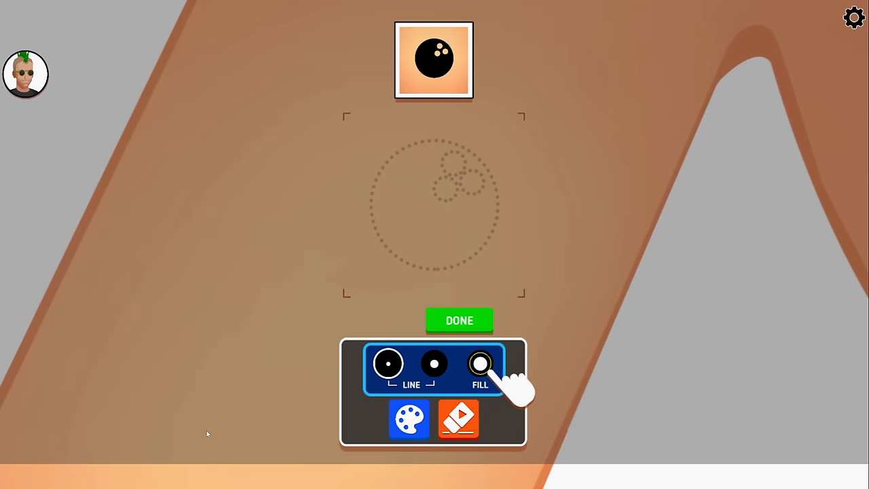
- Fill the bowling ball black with the FILL tool, leaving three holes, and submit it
left_click(480, 363)
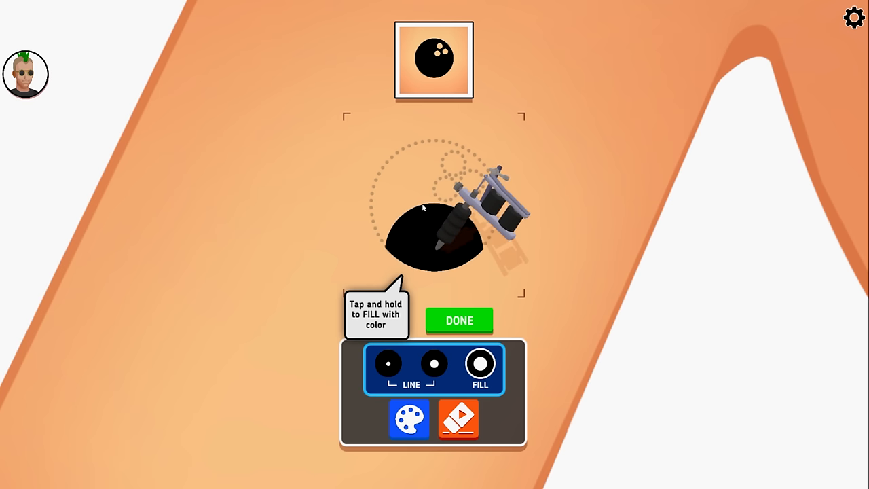
left_click(424, 207)
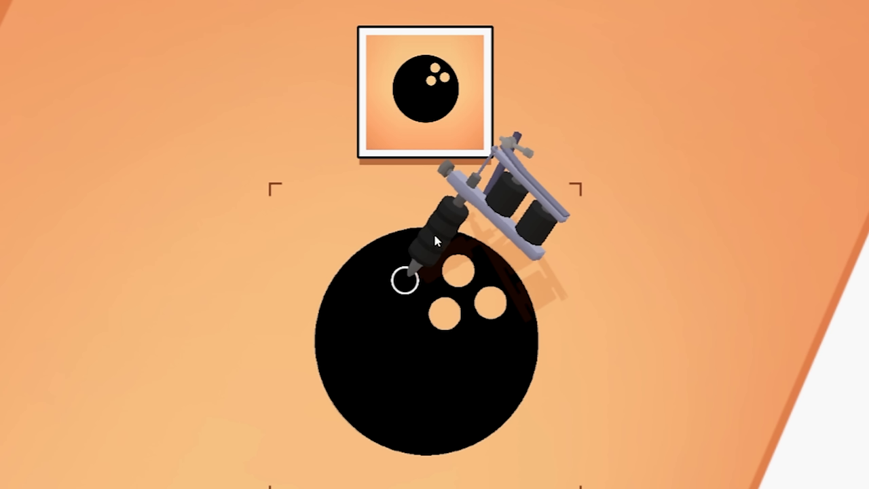
mouse_move(468, 233)
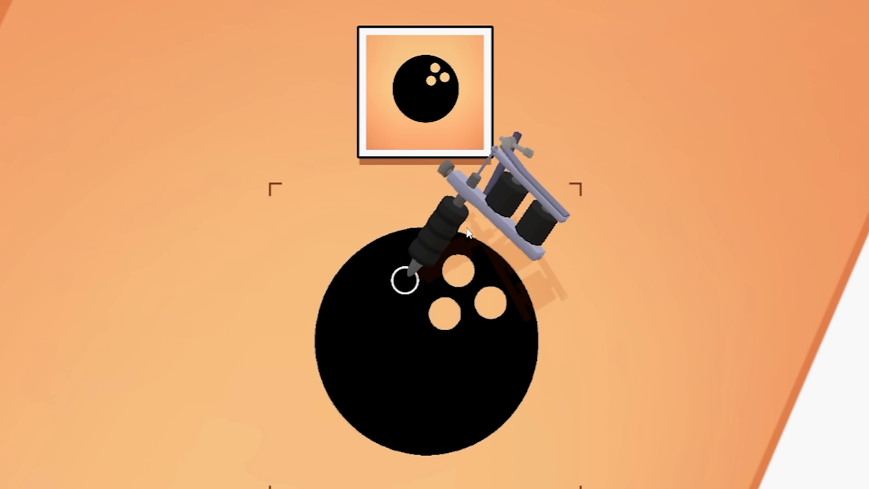
mouse_move(322, 436)
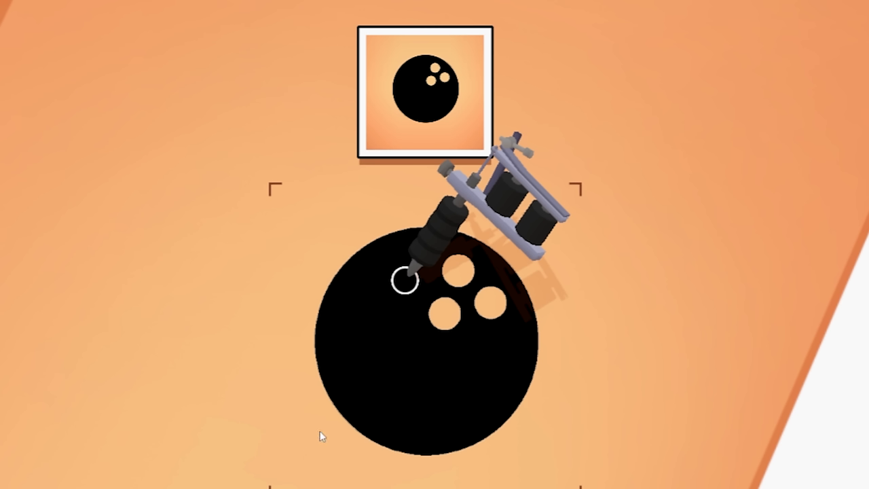
mouse_move(387, 415)
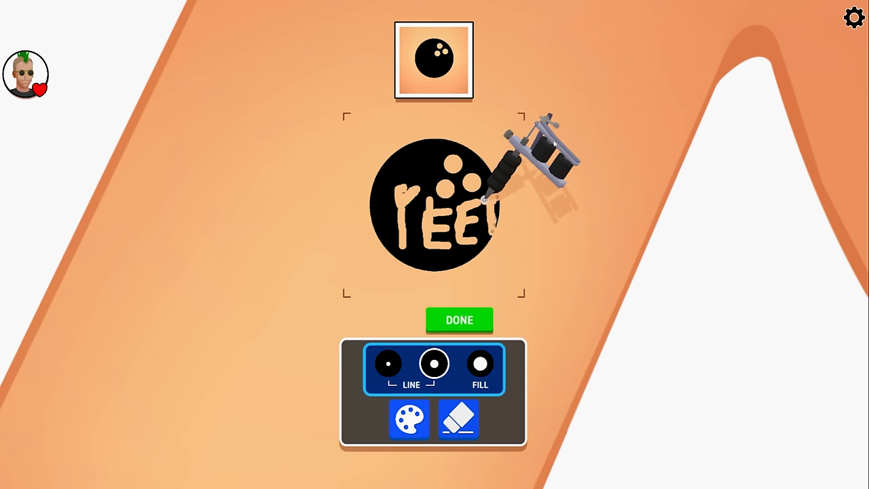
left_click(459, 320)
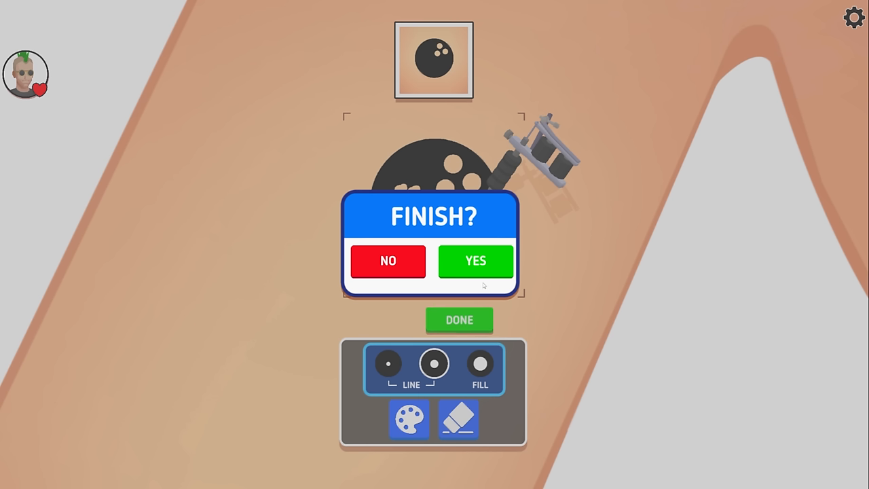
- Confirm the bowling ball tattoo, take the two-star result, and load the dagger customer
left_click(475, 261)
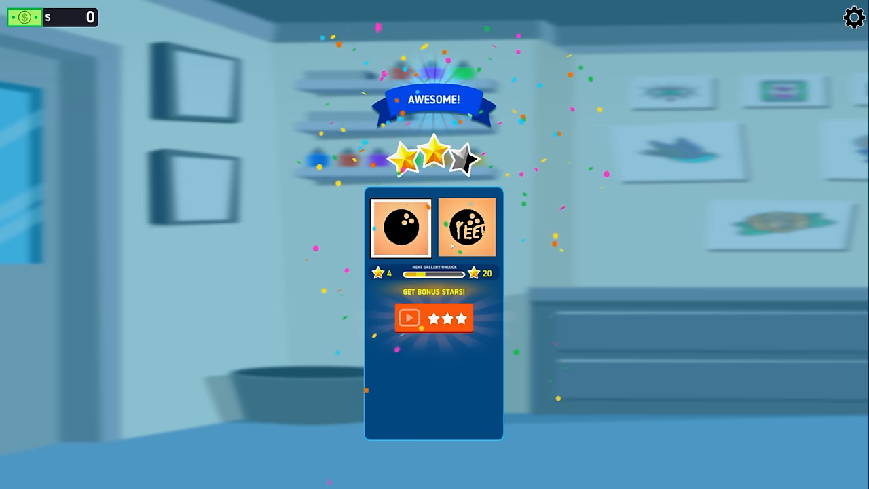
left_click(433, 317)
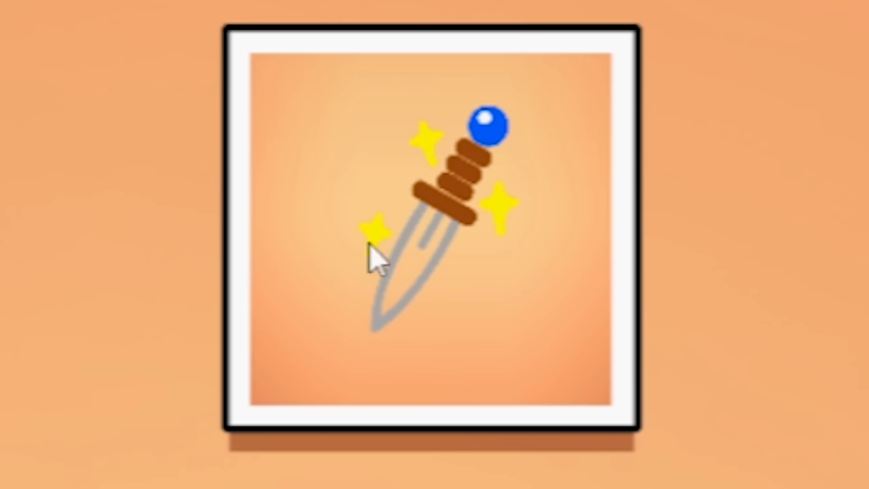
mouse_move(448, 167)
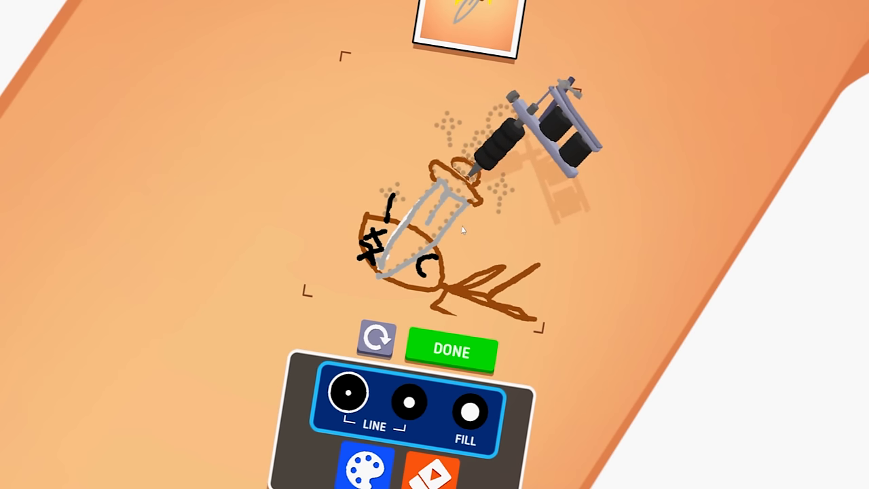
- Draw the dagger's grey blade, brown handle and red sparkles with line ink
left_click(362, 466)
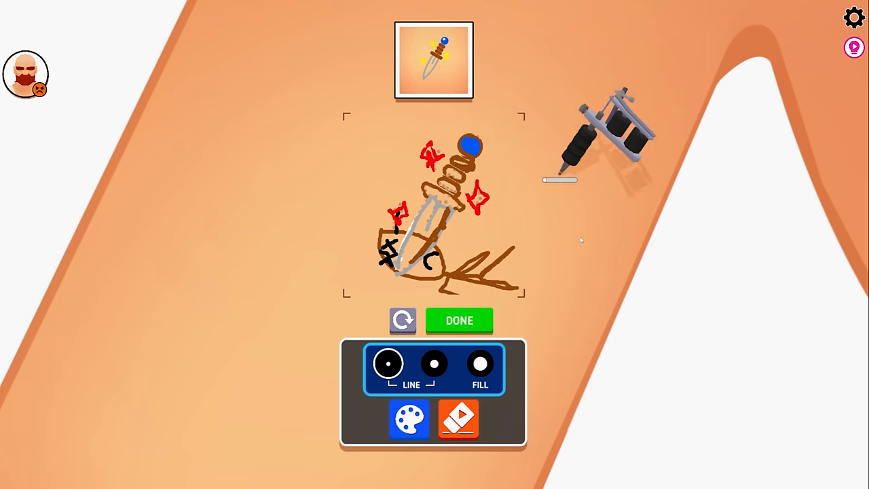
left_click(480, 363)
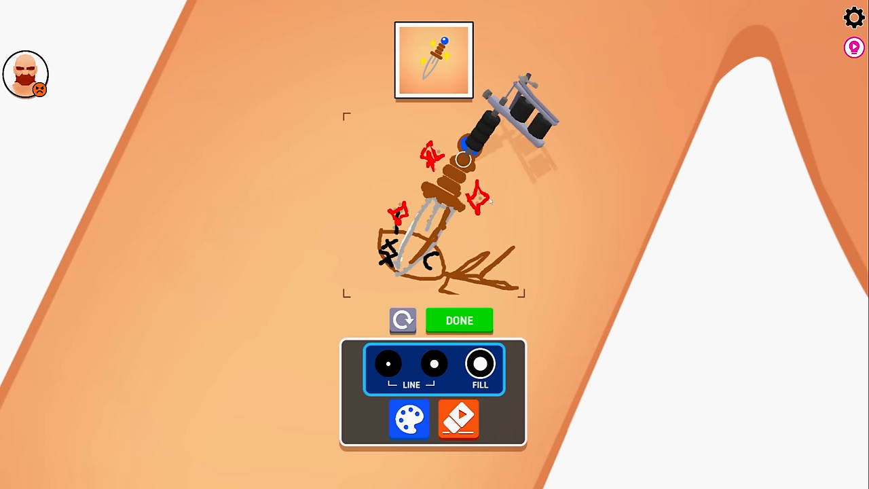
- Submit the dagger tattoo for a 'Good!' rating and $201, then return to the studio
left_click(459, 320)
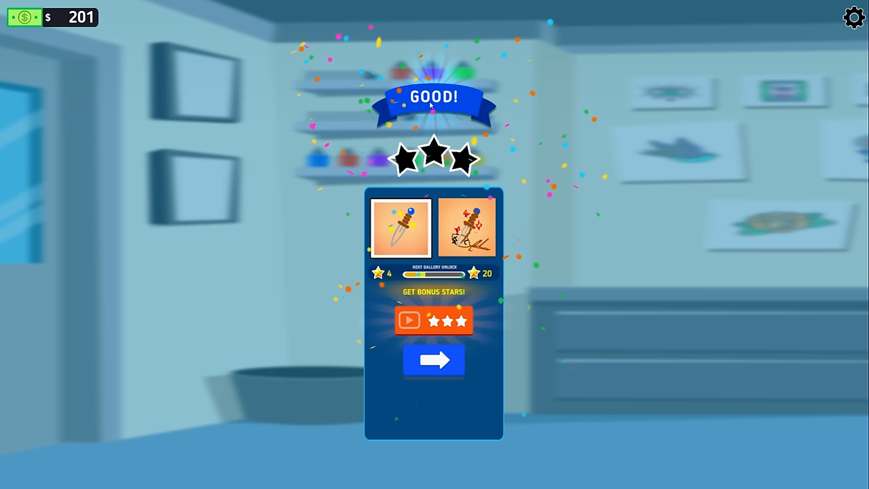
left_click(434, 360)
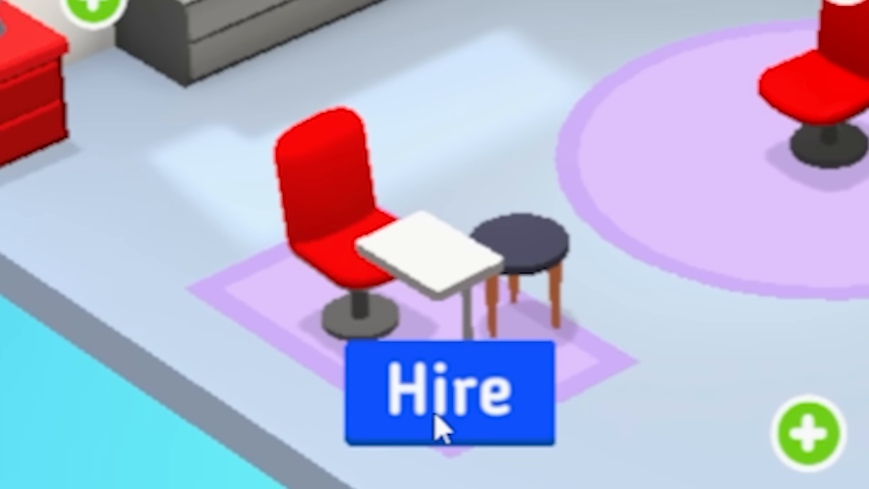
- Open the Artists hiring panel and preview an available artist
left_click(432, 393)
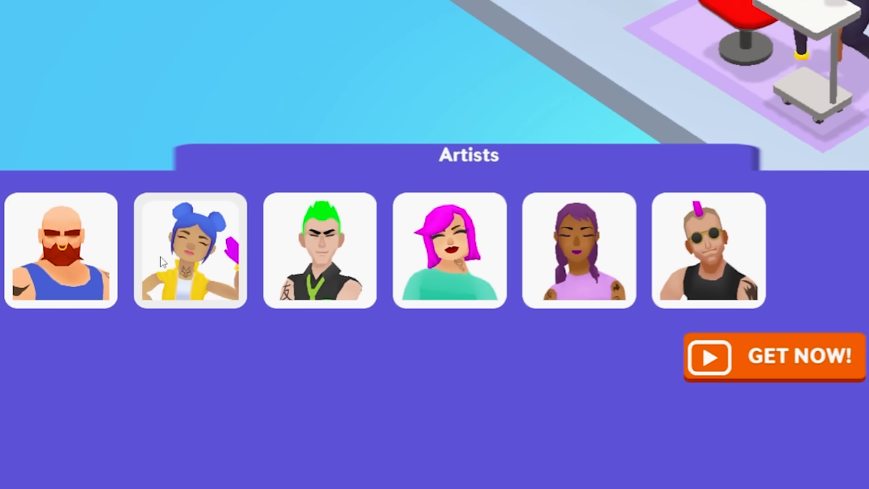
left_click(190, 251)
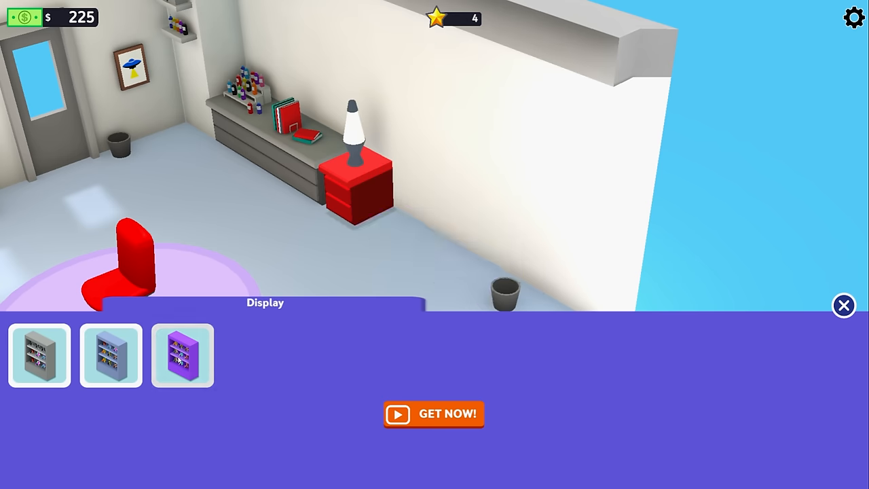
- Place the purple bookcase stocked with tattoo machines in the studio
left_click(182, 355)
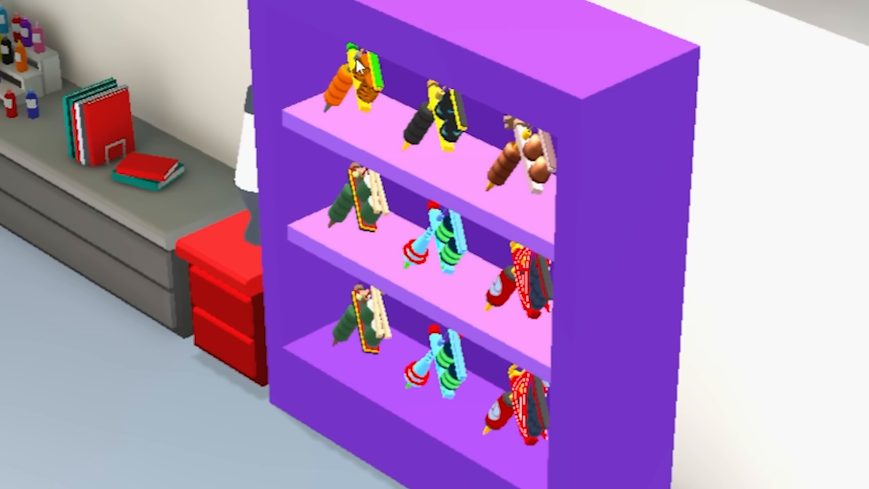
mouse_move(354, 94)
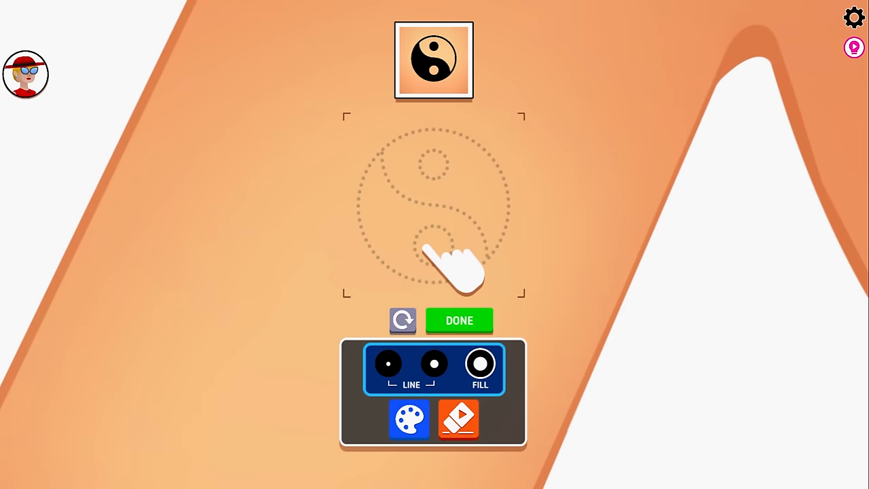
- Outline the yin-yang in black, fill it yellow and pink, and submit it
left_click(388, 364)
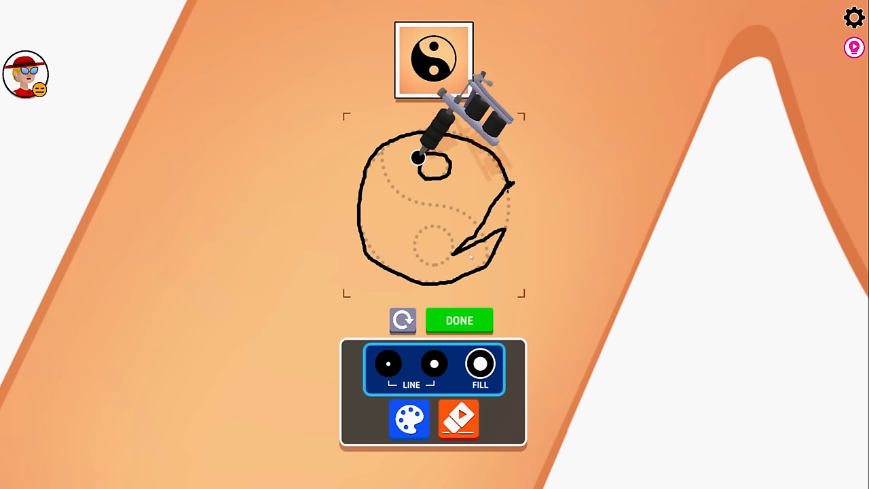
left_click(408, 419)
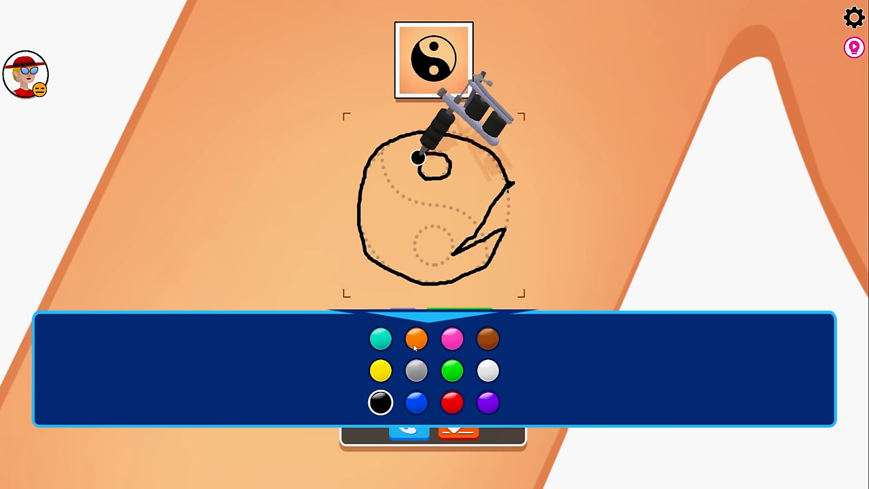
left_click(380, 370)
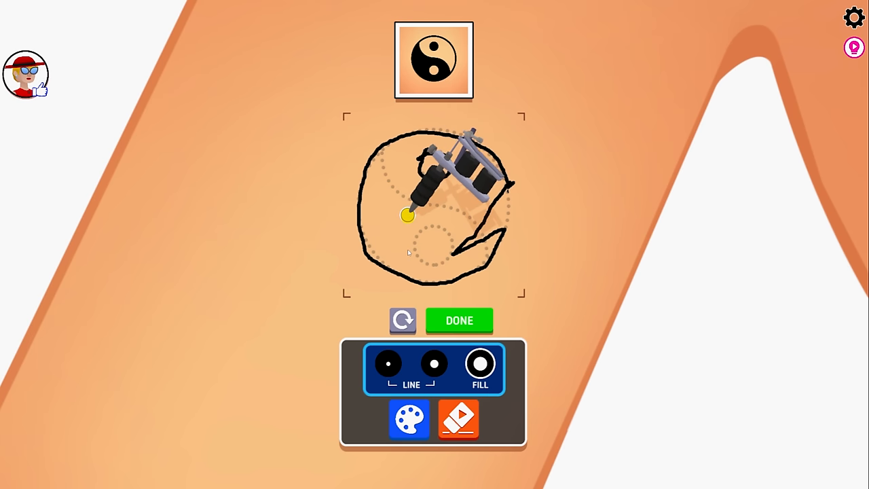
left_click(408, 216)
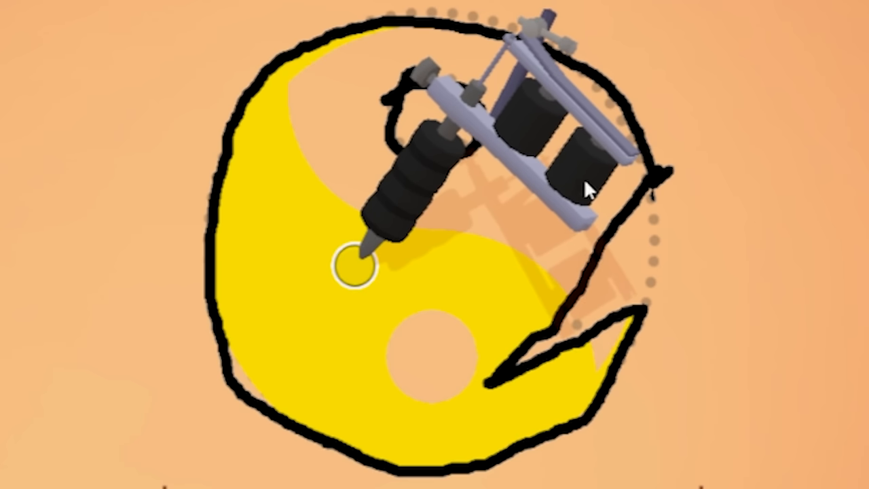
mouse_move(549, 263)
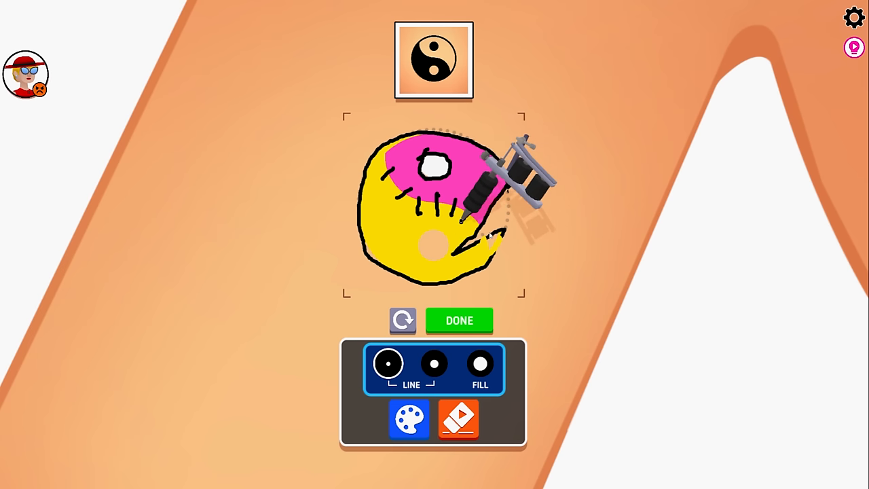
left_click(459, 320)
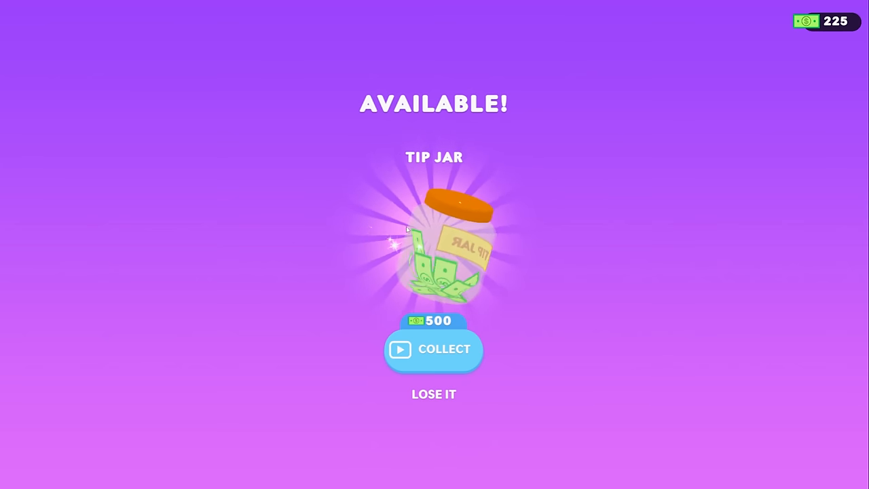
- Collect the $500 tip jar, bringing cash to $725, and browse the Wall options
left_click(433, 349)
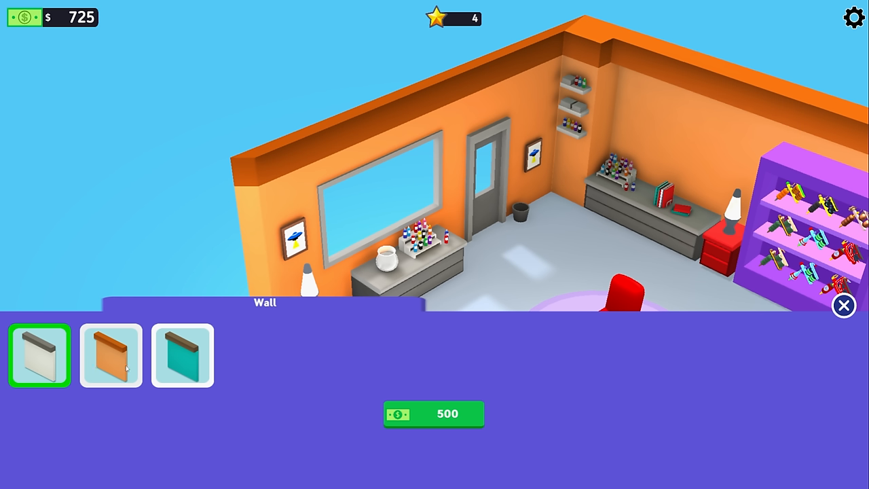
left_click(843, 305)
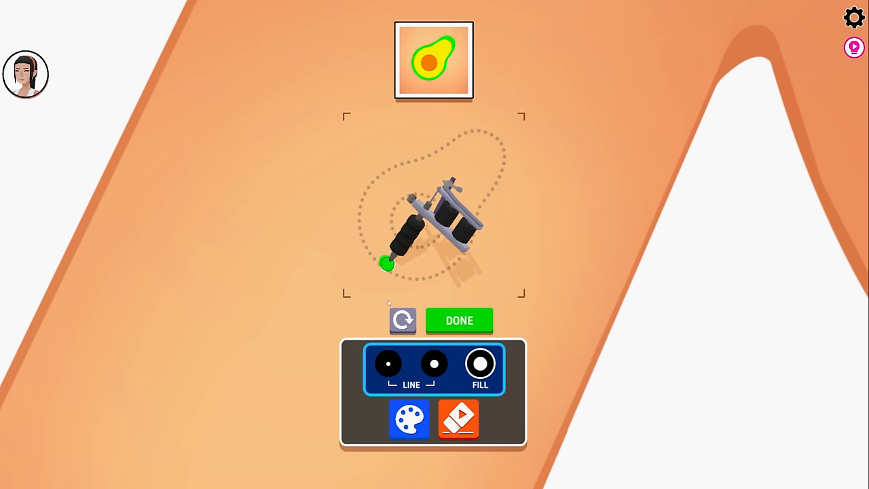
- Trace the avocado's bottom, right side and top with a thick green outline
left_click_drag(387, 263, 461, 255)
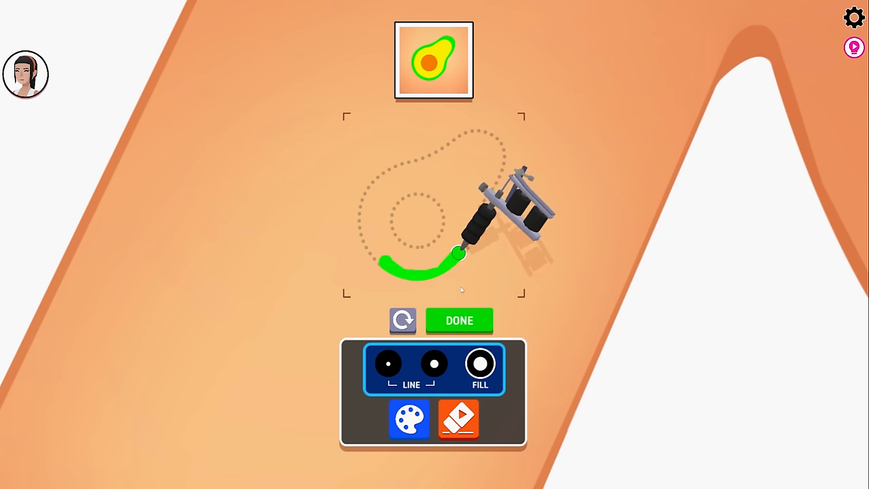
left_click_drag(462, 254, 503, 153)
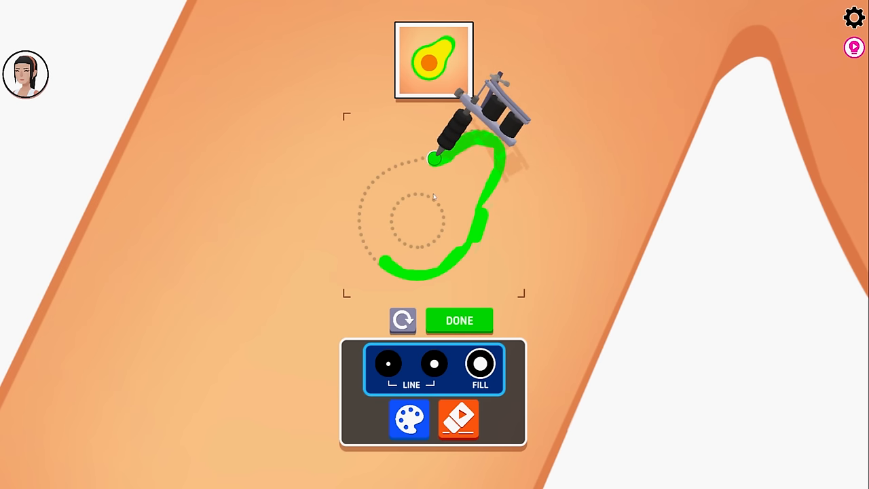
left_click_drag(438, 157, 357, 217)
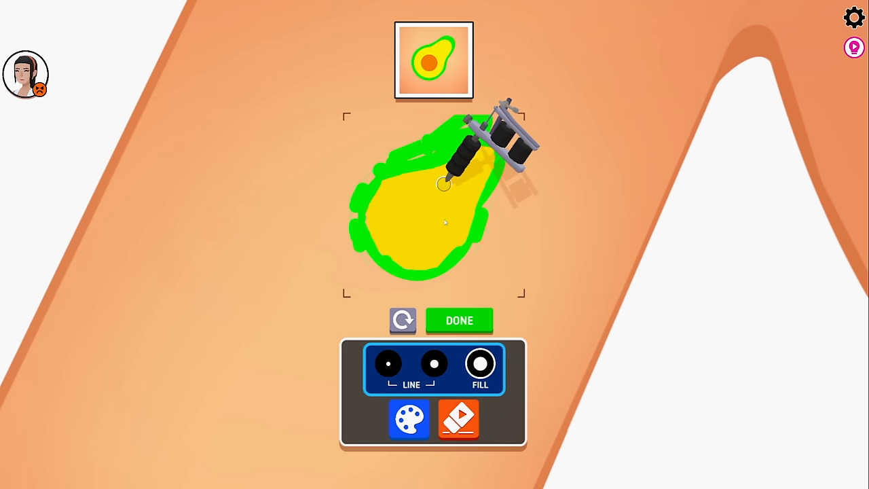
- Paint an orange pit, add thin black dot eyes and a smile, then press DONE
left_click(409, 419)
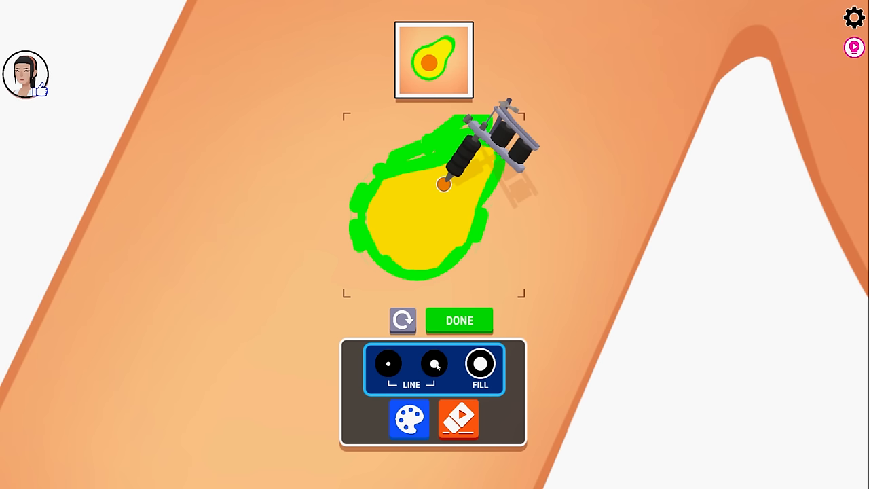
left_click(434, 364)
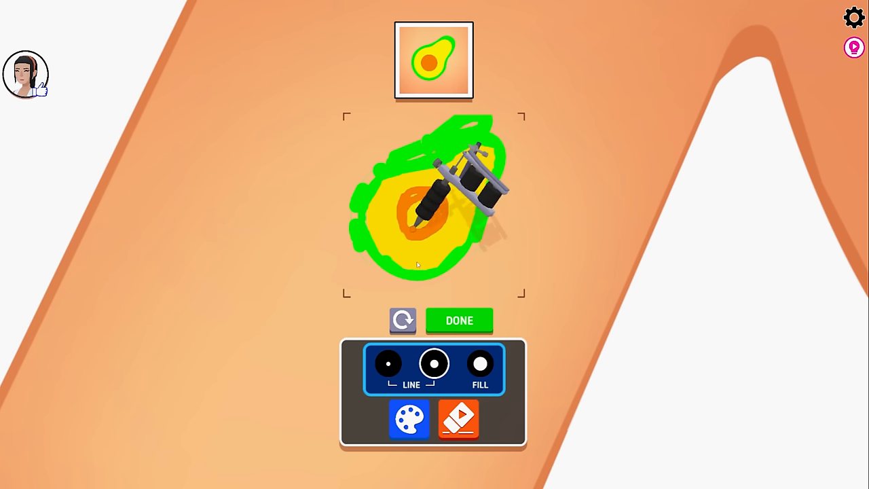
left_click(480, 364)
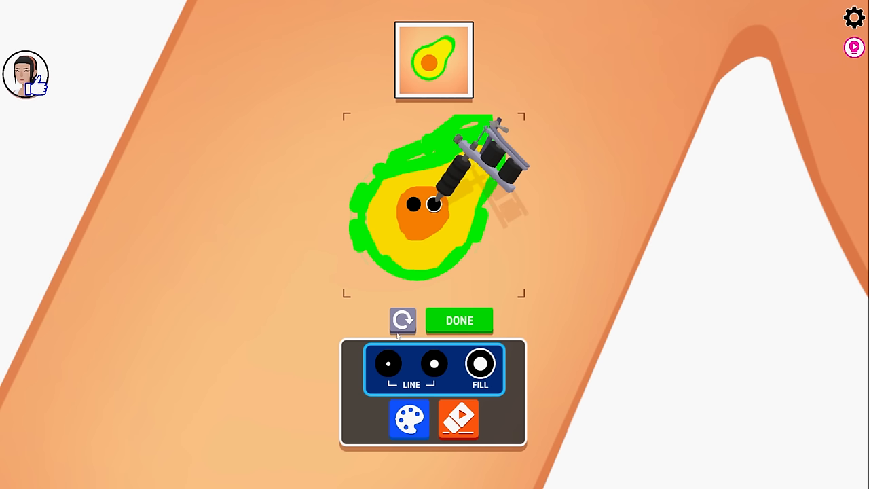
left_click(388, 363)
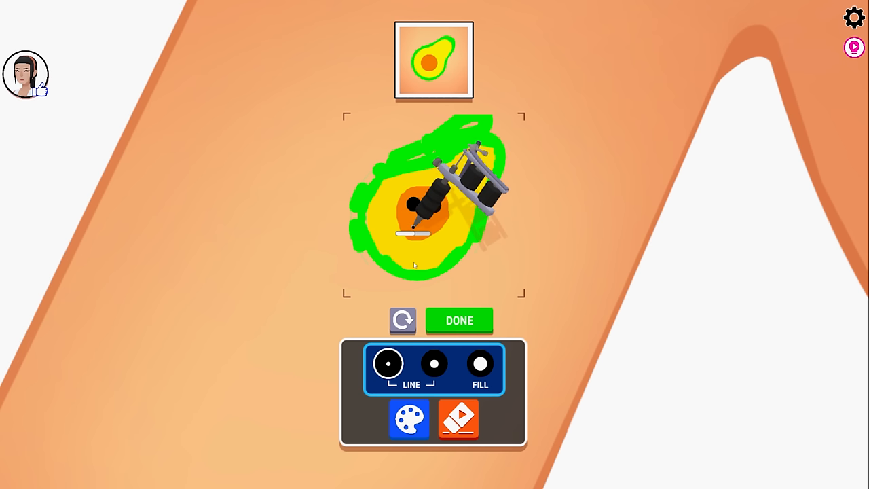
left_click(459, 320)
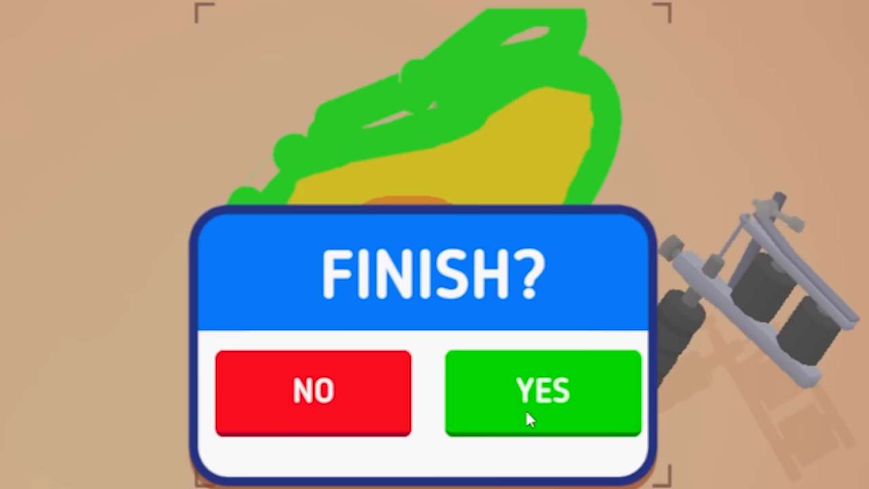
- Confirm the avocado tattoo as finished and accept the two-star, 168 reward
left_click(541, 393)
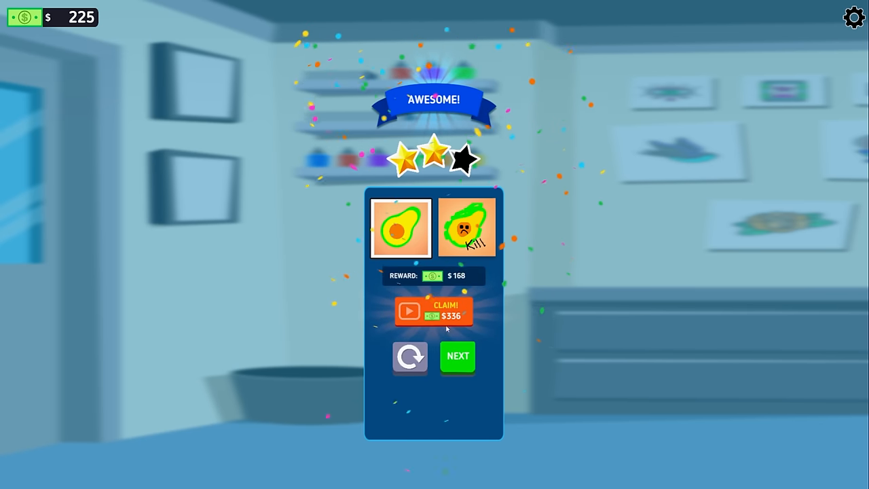
left_click(457, 356)
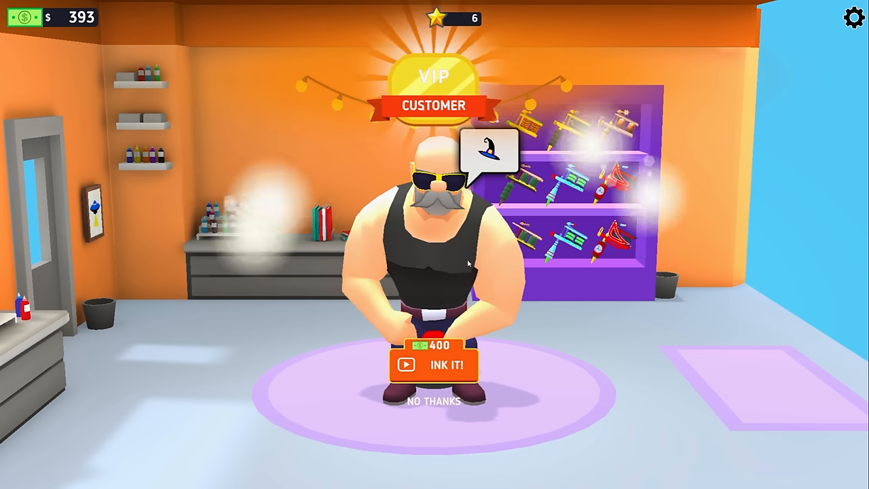
- Accept the VIP witch-hat job and begin inking a brown bird tattoo
left_click(433, 365)
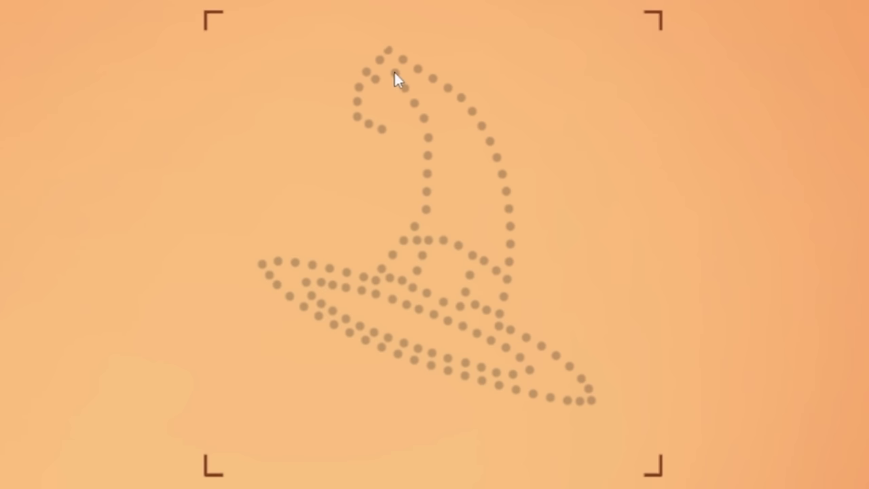
mouse_move(422, 195)
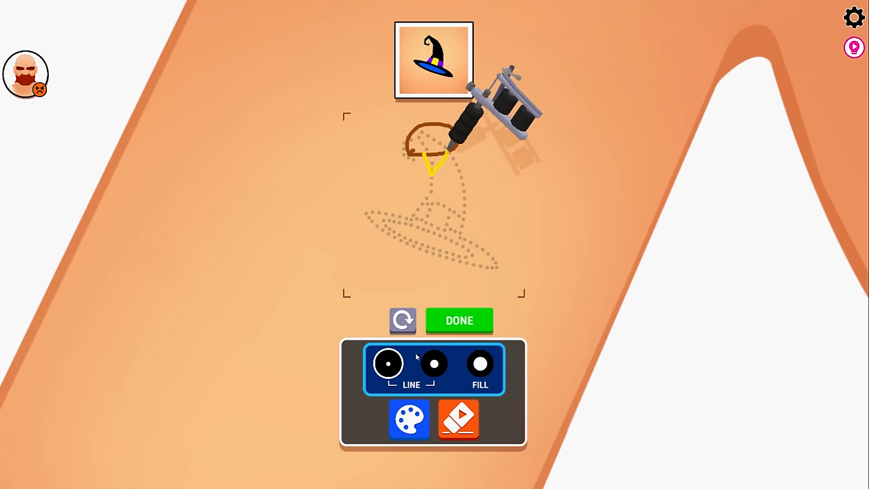
left_click(480, 364)
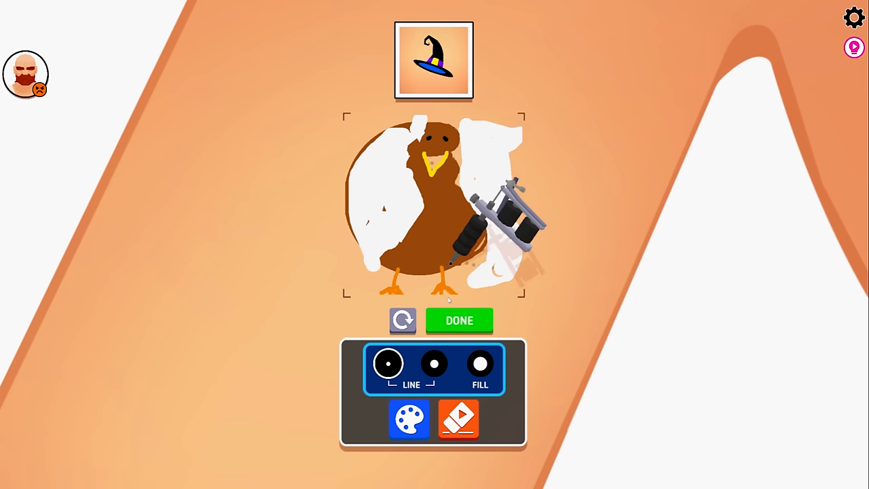
- Submit the bird tattoo, leave the Good results, and start the dollar-sign customer
left_click(459, 320)
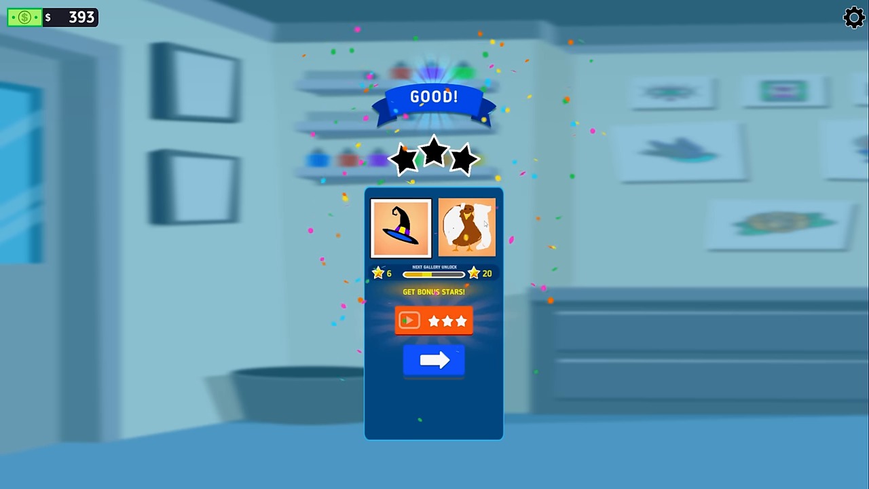
left_click(434, 359)
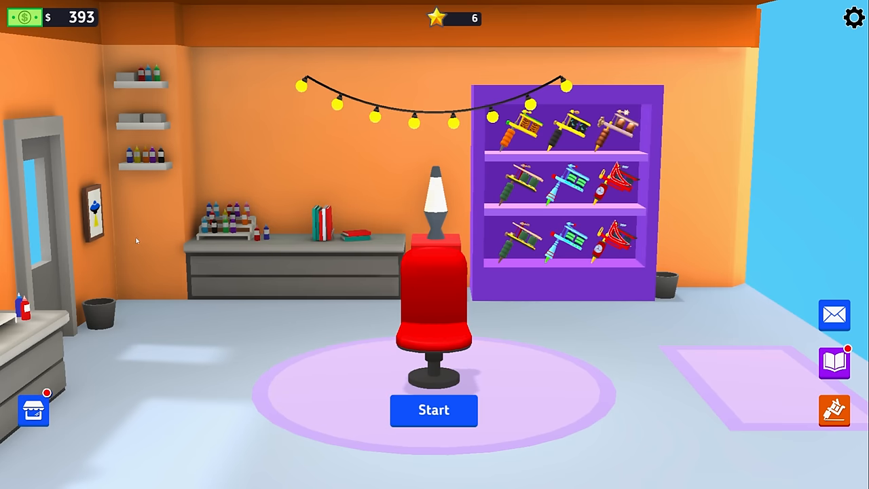
left_click(433, 410)
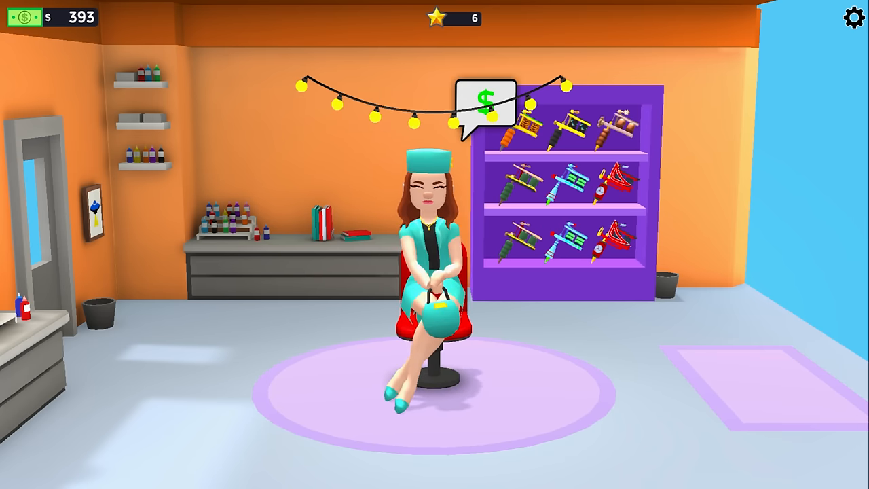
left_click(485, 105)
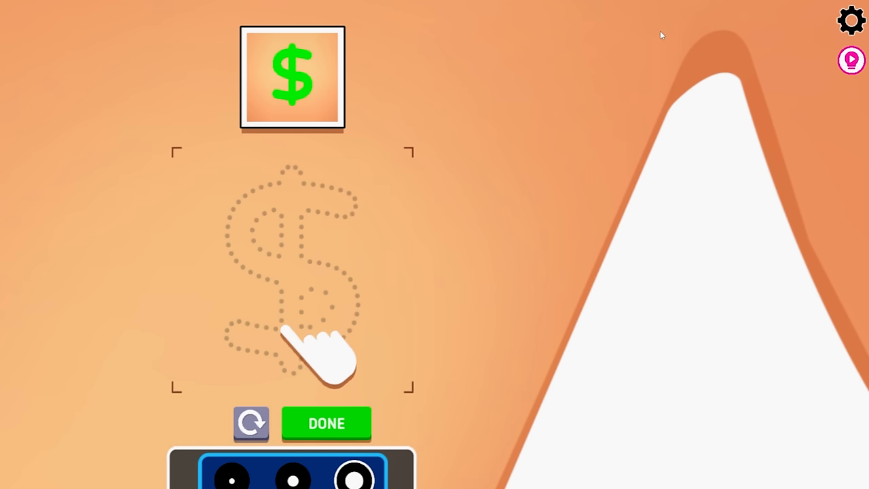
mouse_move(558, 243)
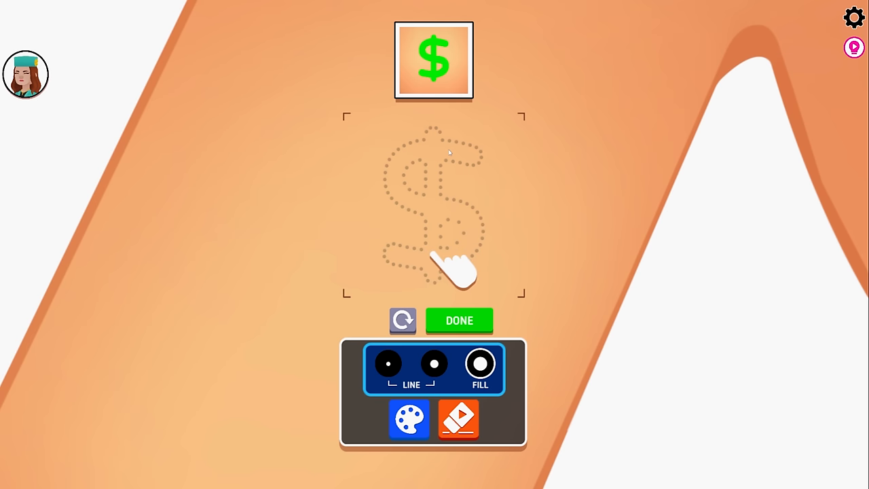
mouse_move(431, 136)
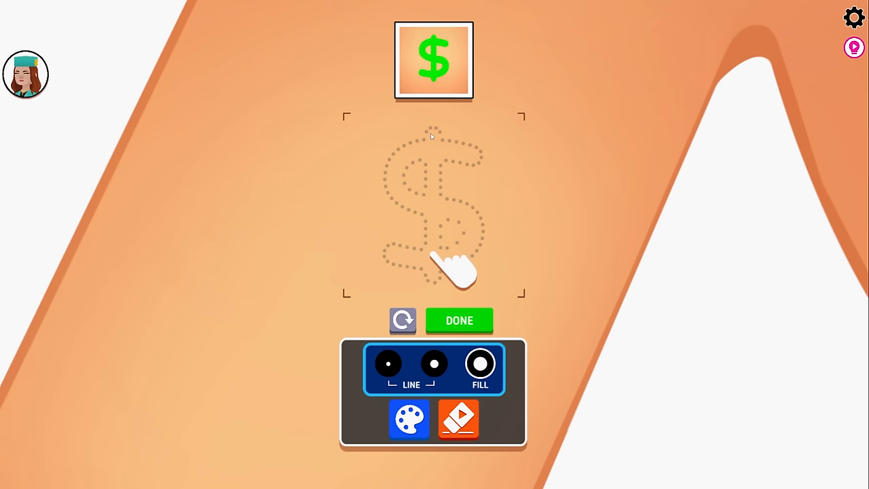
- Dismiss the hint, ink the green dollar sign, and press DONE
left_click(409, 419)
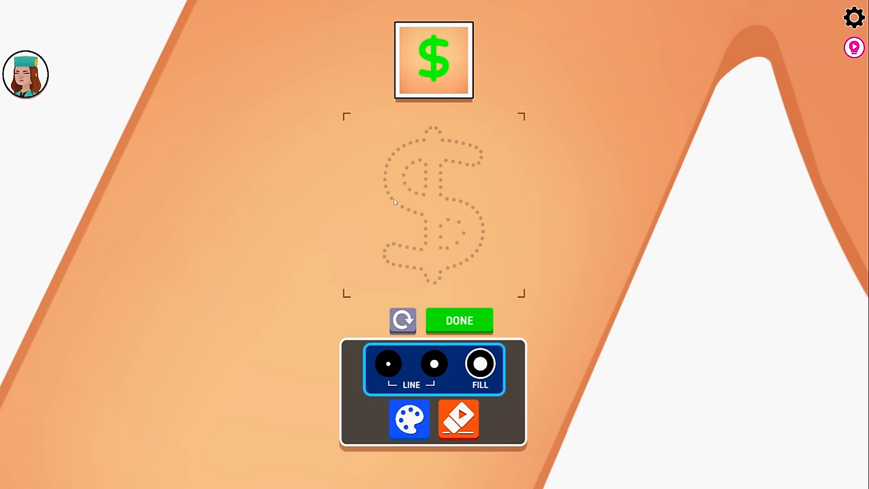
left_click(434, 364)
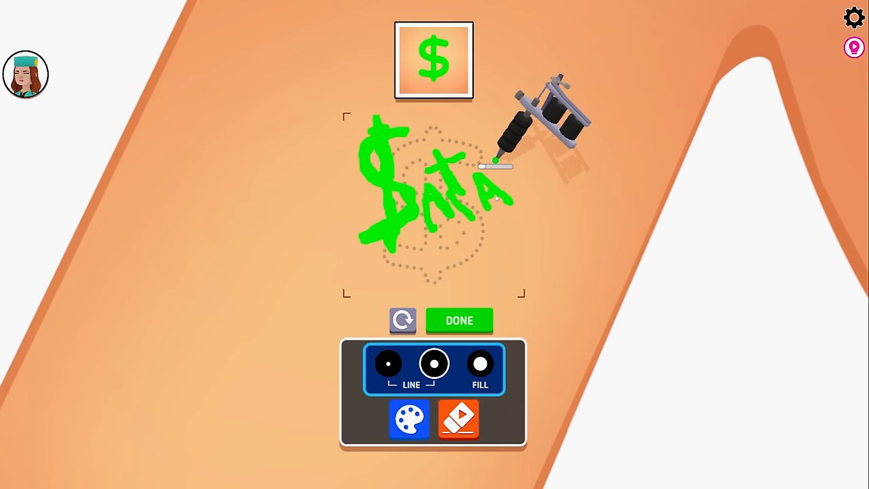
left_click(459, 319)
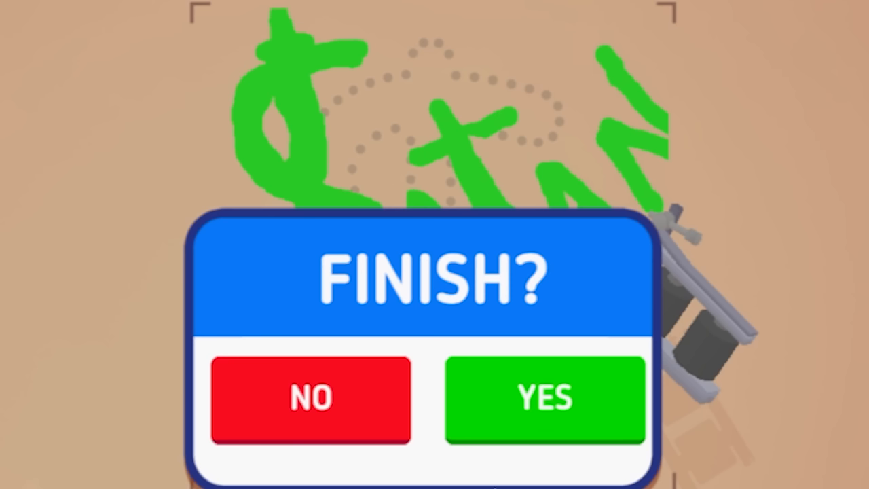
- Confirm the dollar tattoo and call in the red-fedora customer
left_click(542, 397)
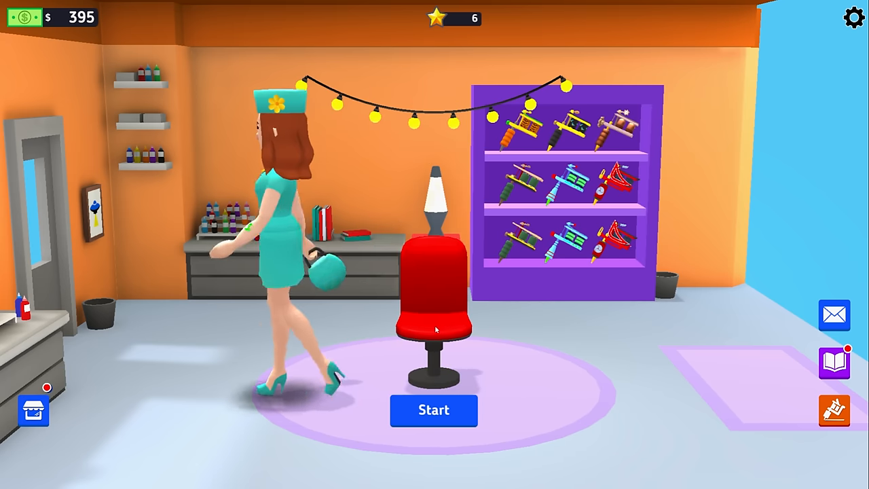
left_click(834, 411)
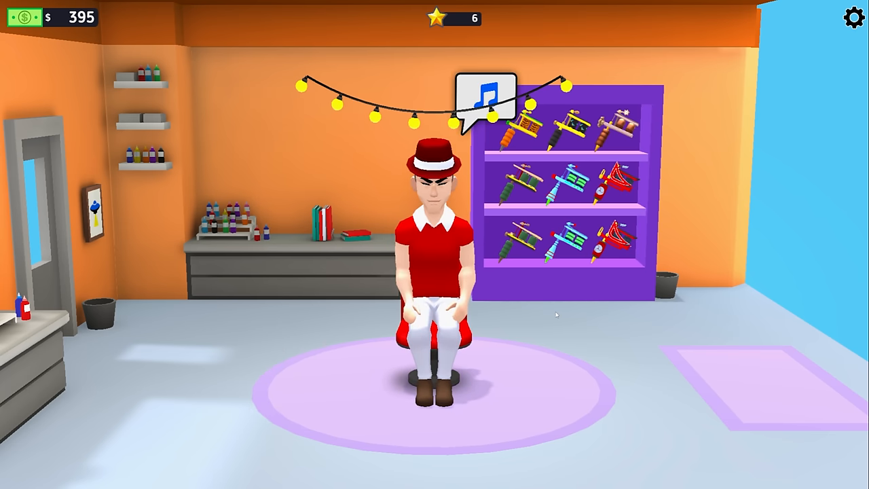
- Start the red-hat customer's session and begin tracing the dotted template
left_click(485, 102)
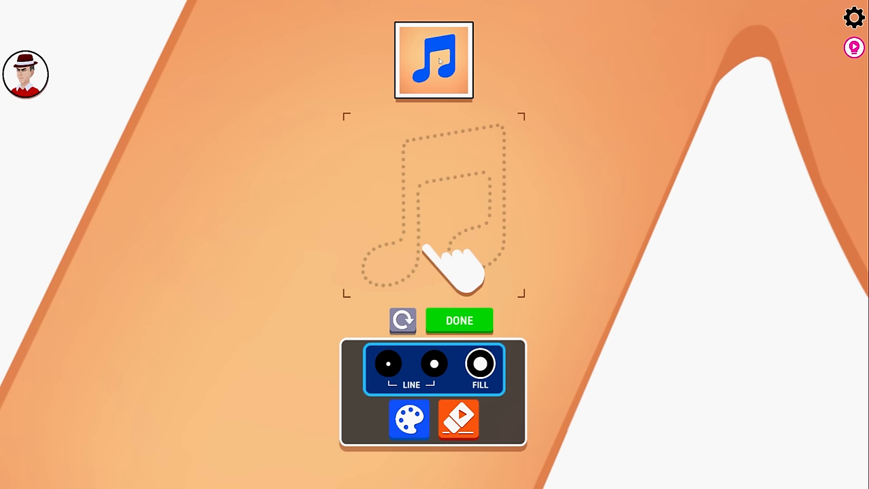
mouse_move(386, 144)
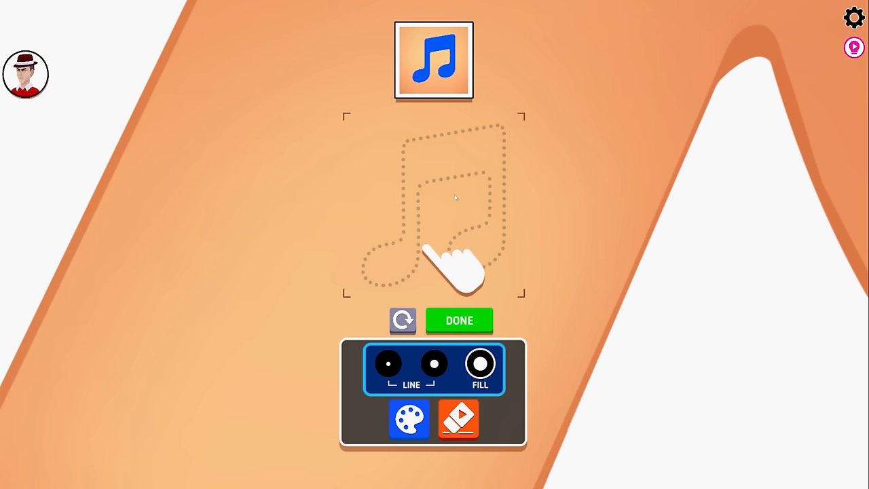
left_click(459, 320)
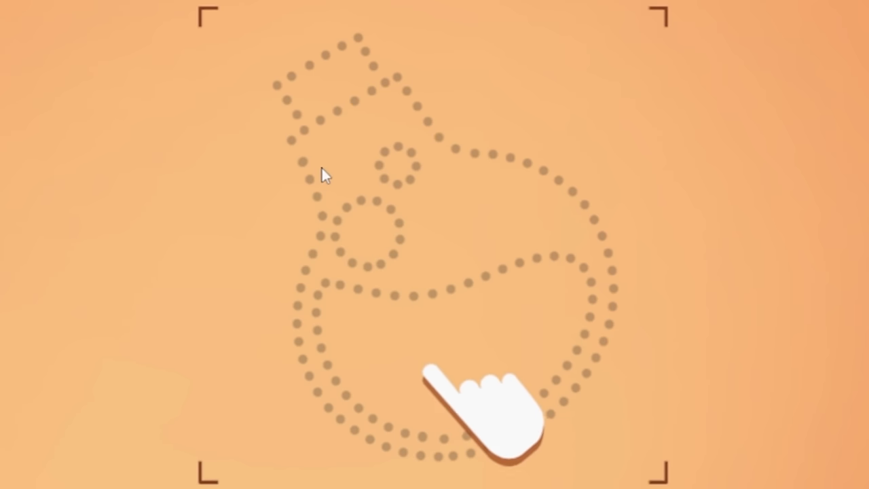
mouse_move(75, 144)
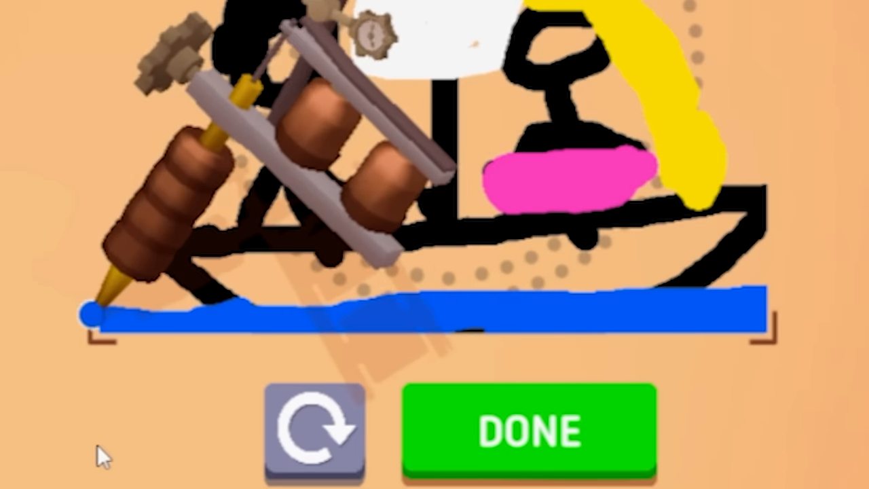
- Submit the boat scene tattoo with the couple above blue water
left_click(531, 431)
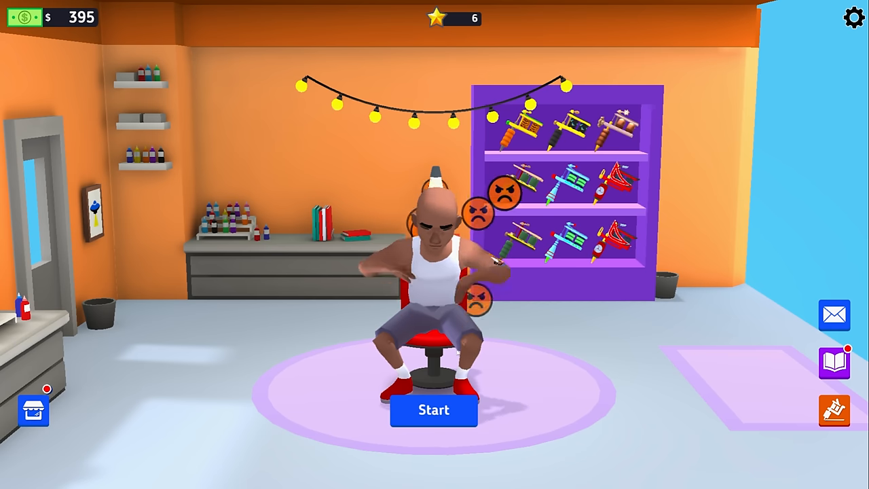
- Start the bald man's tattoo and submit the multicoloured boat scene
left_click(434, 410)
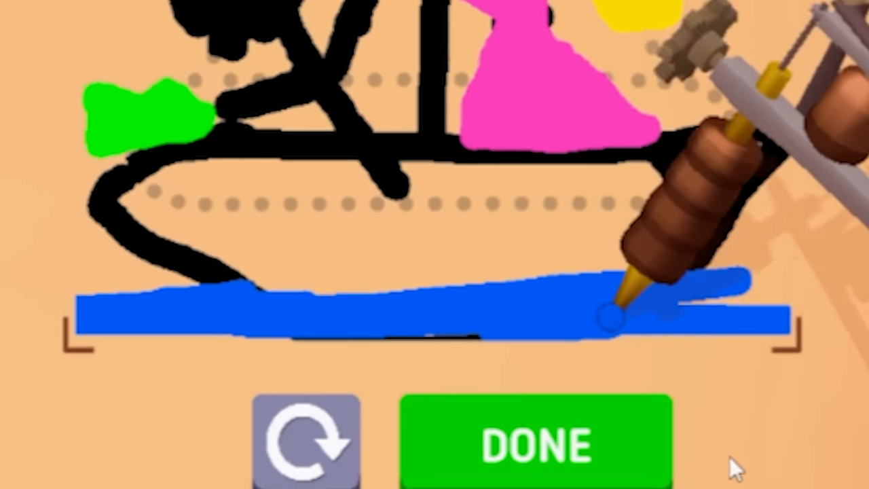
left_click(539, 445)
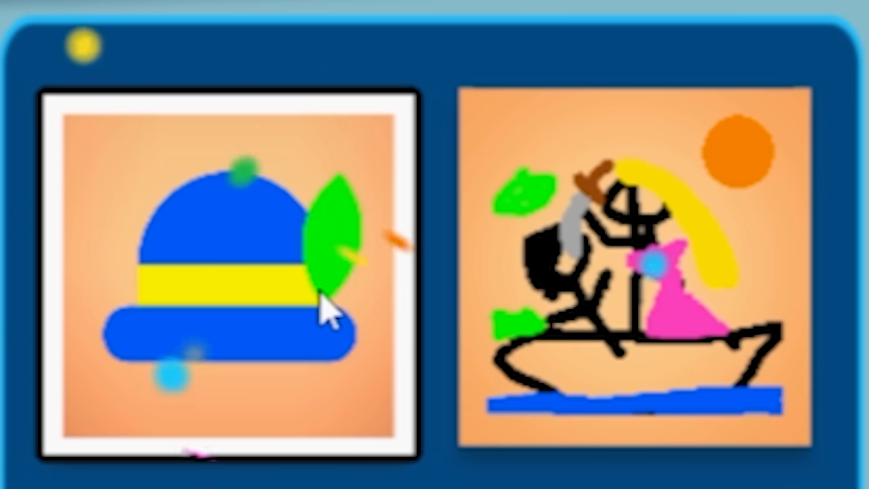
mouse_move(152, 119)
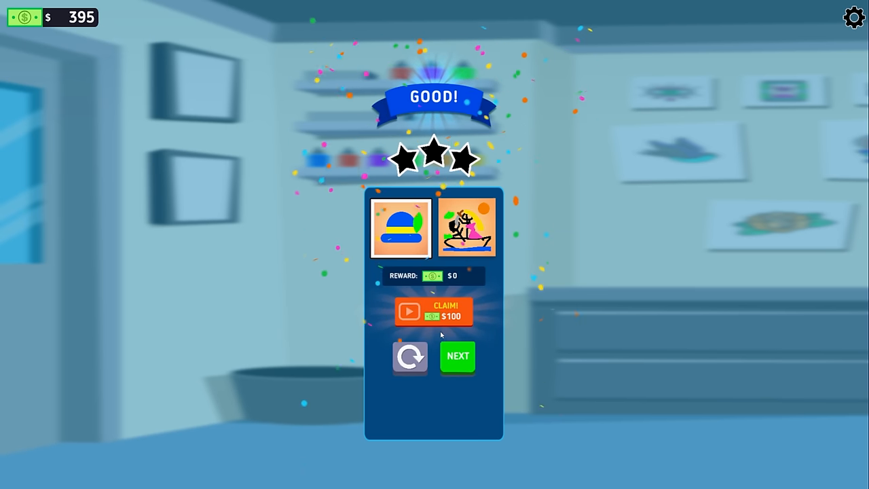
- Leave the three-star GOOD results screen for the next customer
left_click(458, 357)
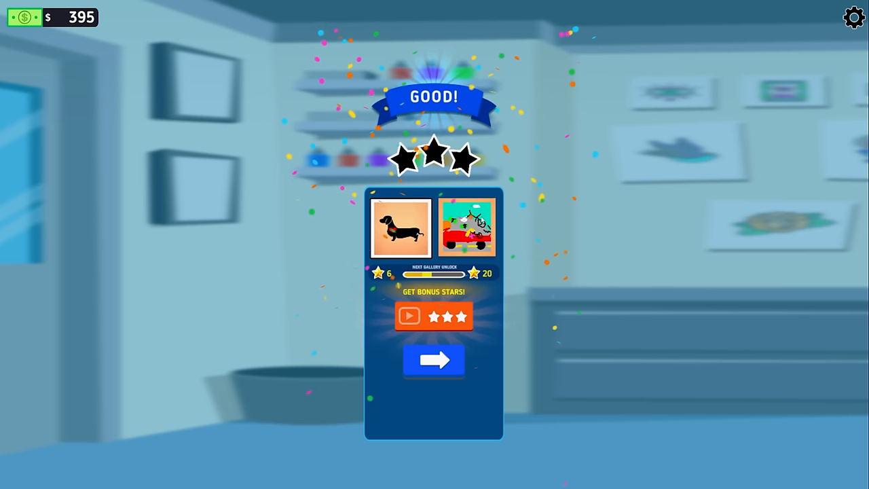
- Skip past the star rating and reward cards back to the shop overview
left_click(434, 360)
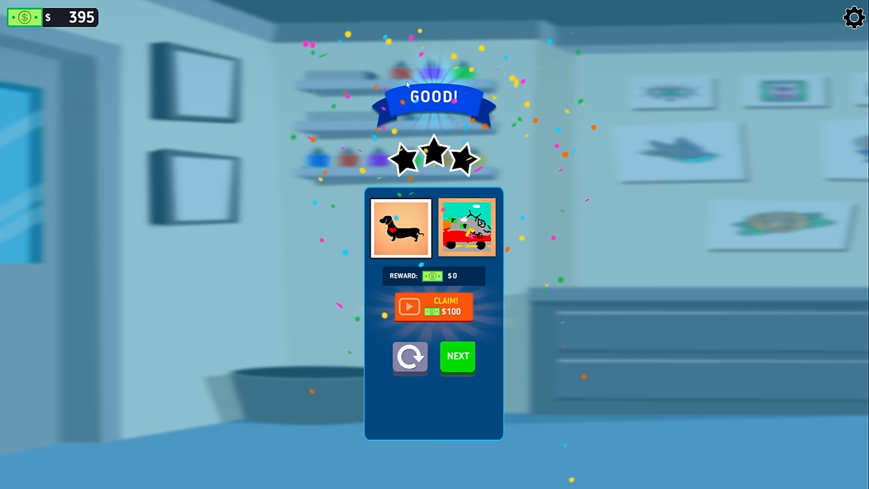
left_click(457, 357)
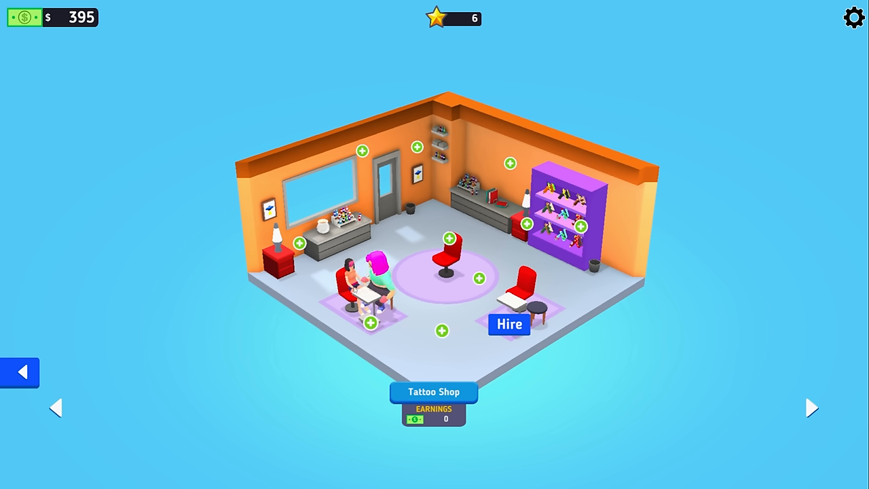